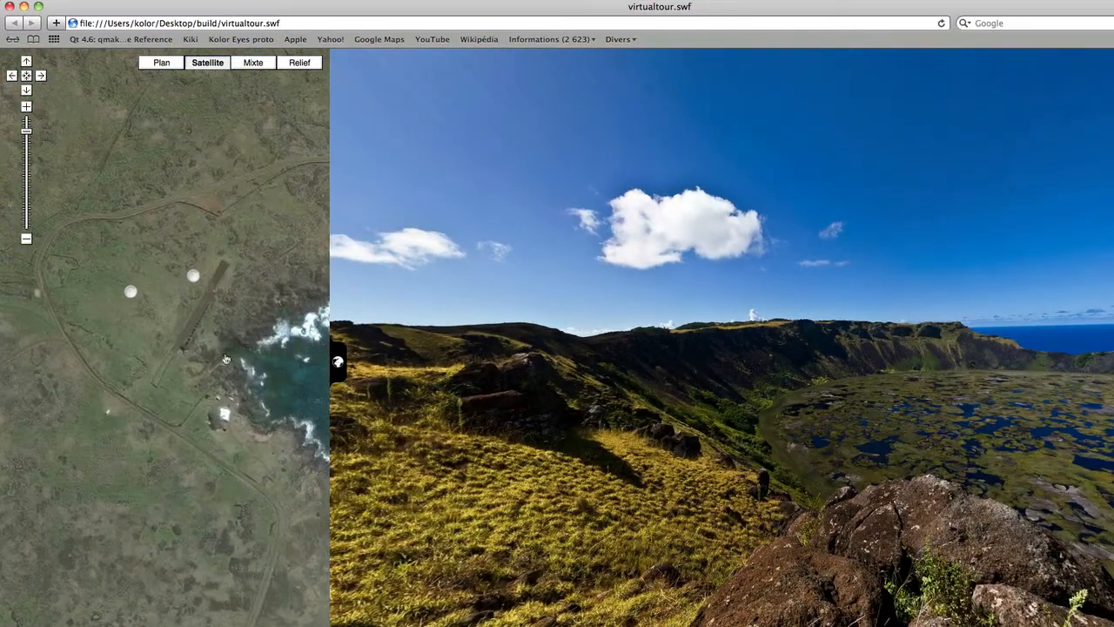
Enable the Panotour Maps plugin and bring up the Google Map Key help dialog
left_click(193, 275)
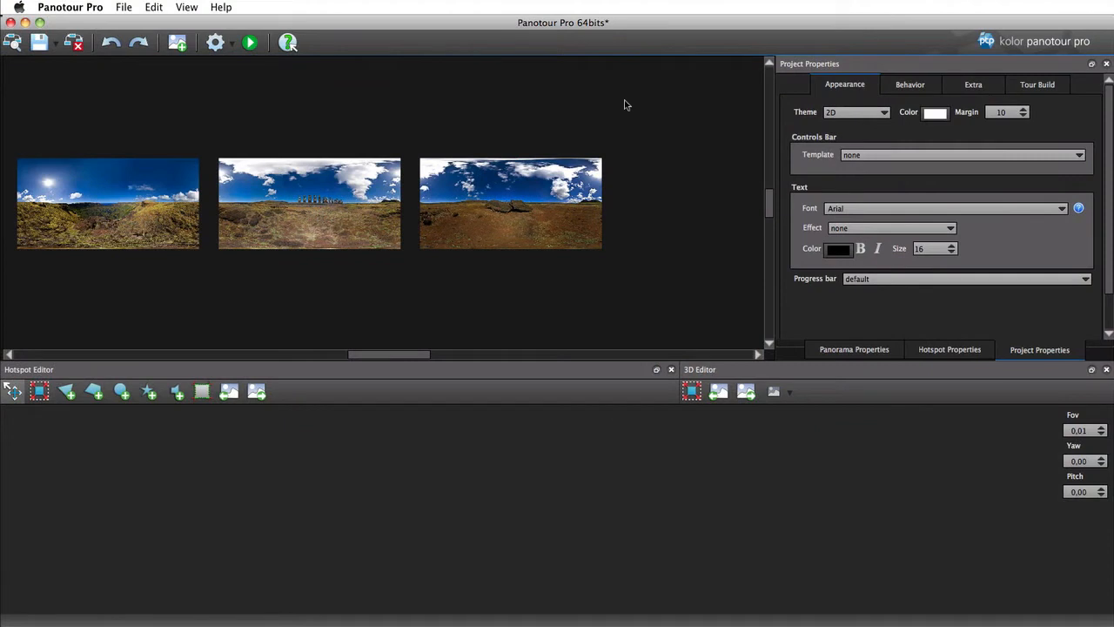
mouse_move(501, 170)
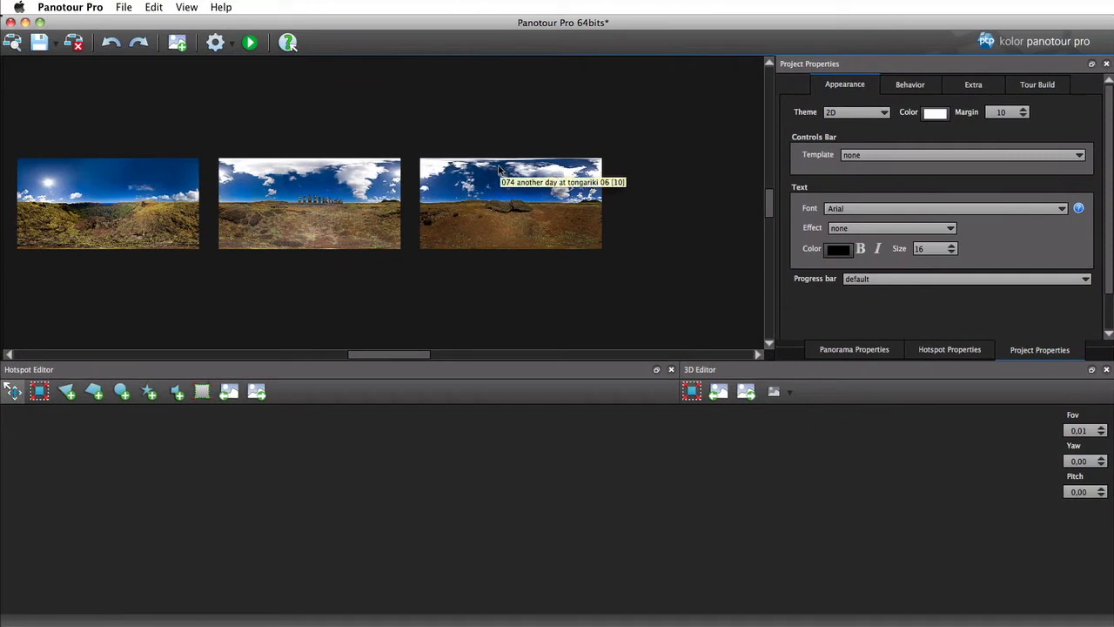
mouse_move(940, 124)
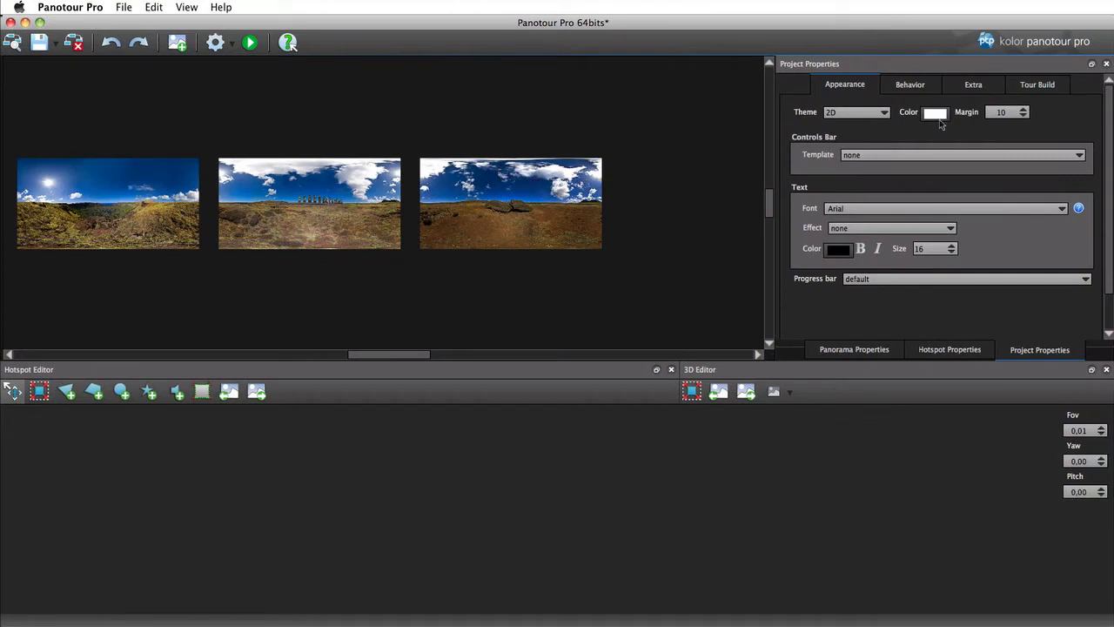
left_click(974, 83)
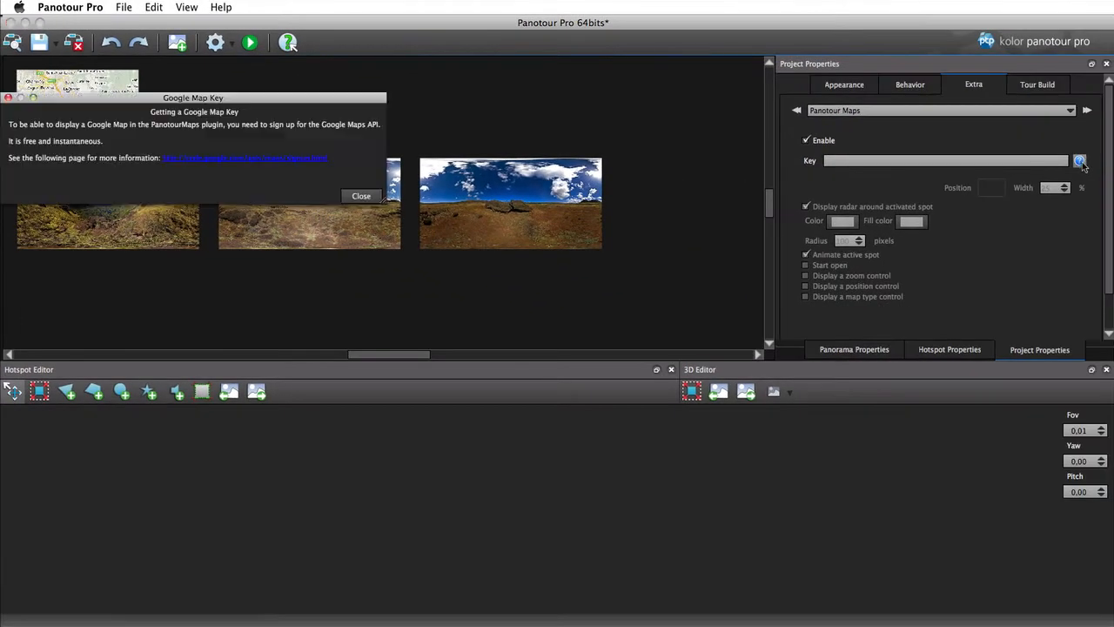
Follow the dialog link to the Google Maps API sign-up page and skim its key examples
left_click(245, 157)
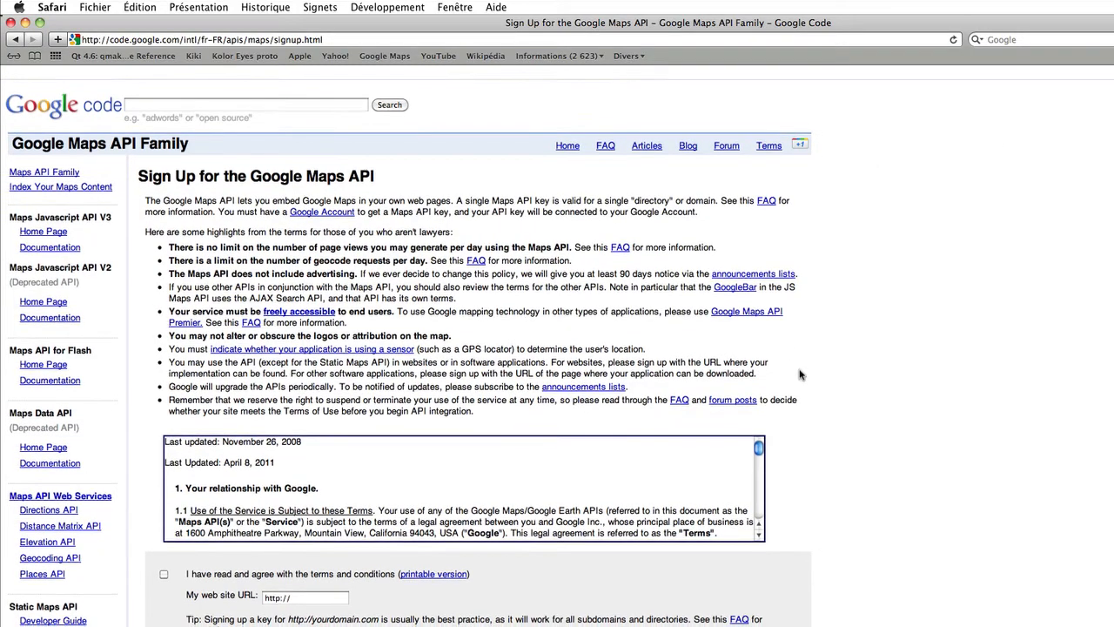
scroll("down", 3)
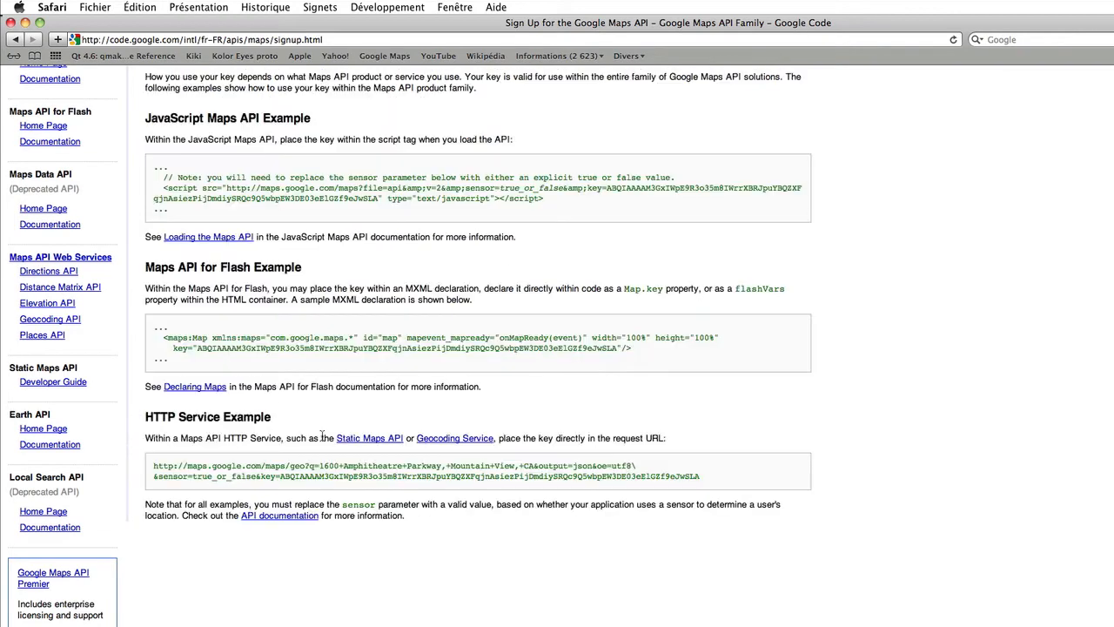
scroll("up", 3)
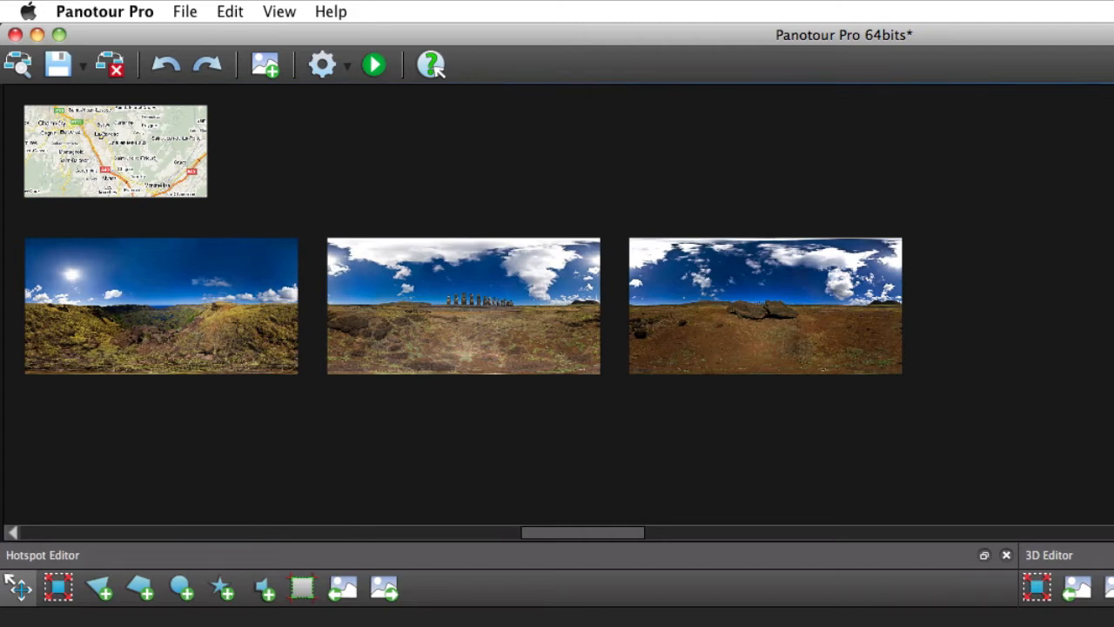
mouse_move(1104, 311)
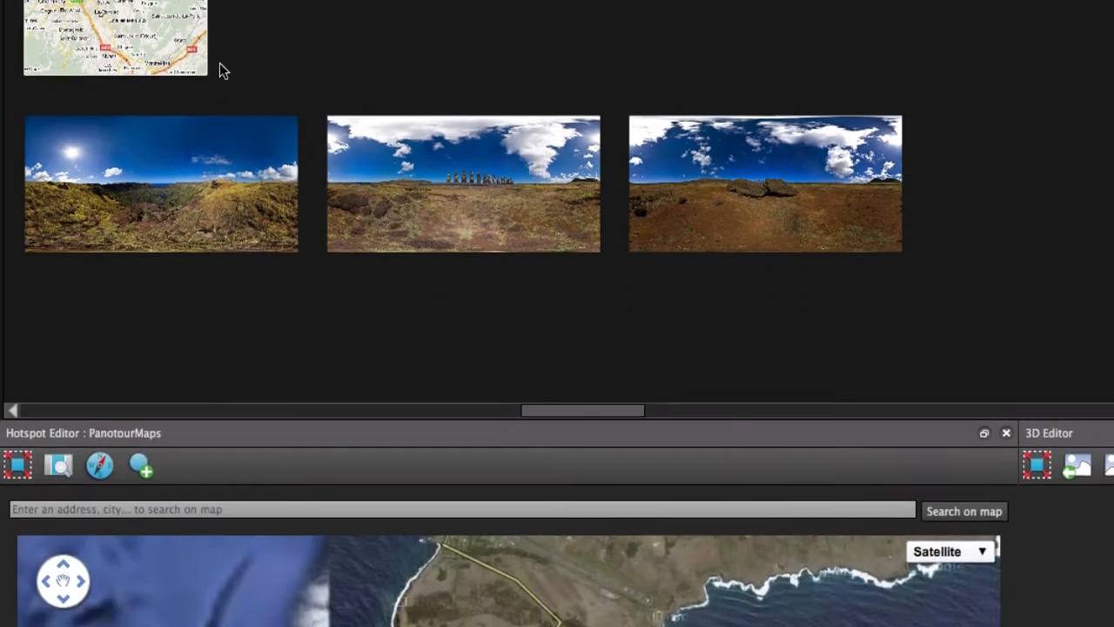
Show the PanotourMaps satellite map of the island coast in the Hotspot Editor
scroll("down", 3)
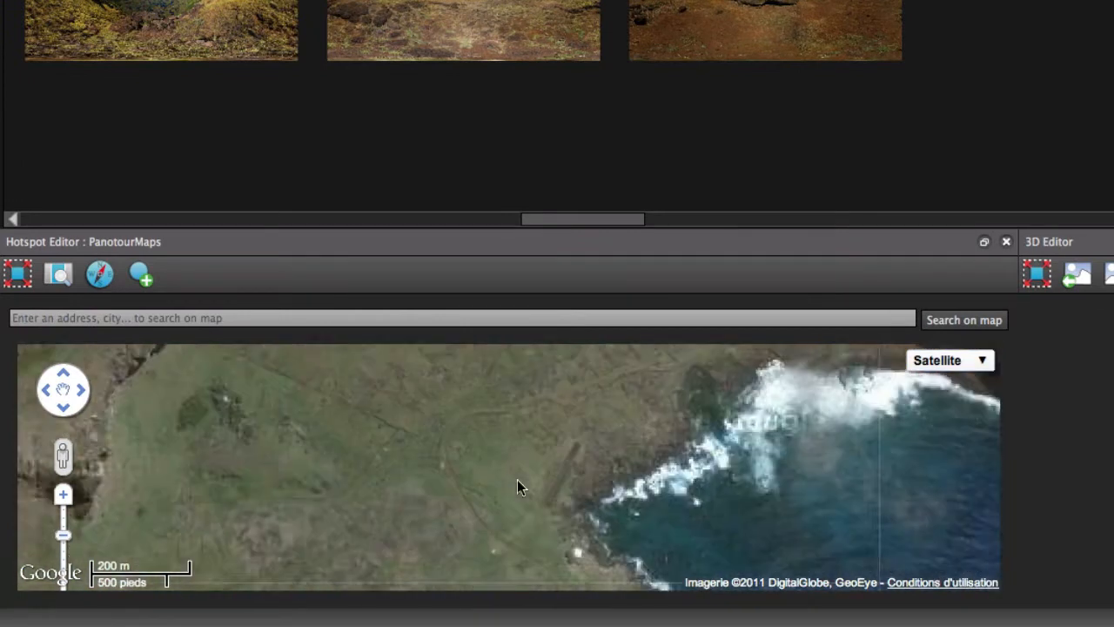
Add a coastal map hotspot linked to the 074 another day at tongariki 06 panorama
left_click(62, 494)
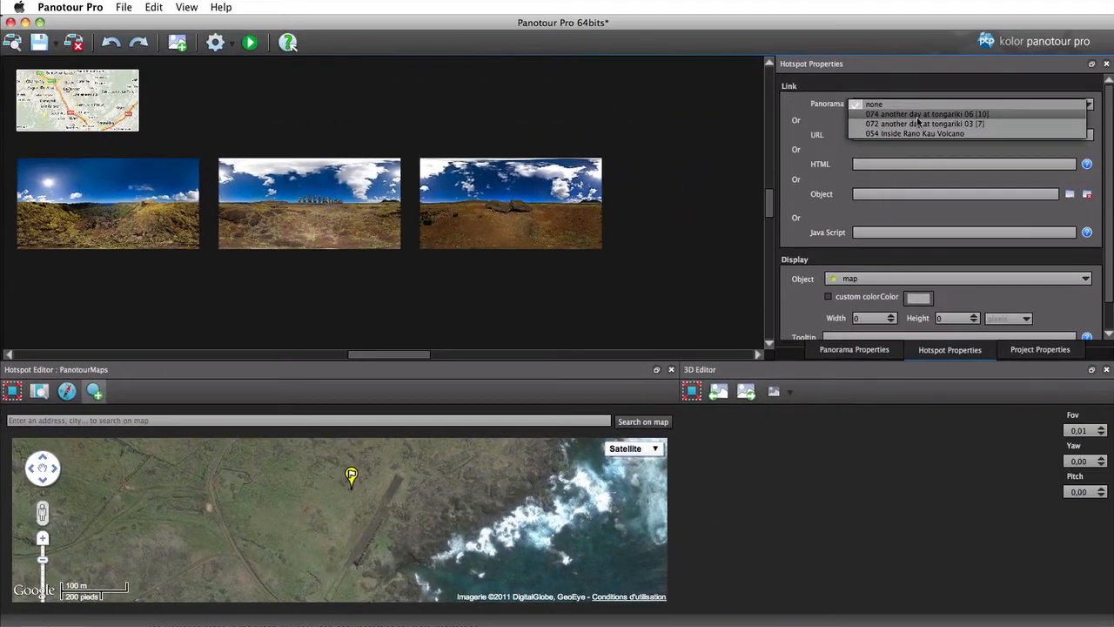
left_click(926, 115)
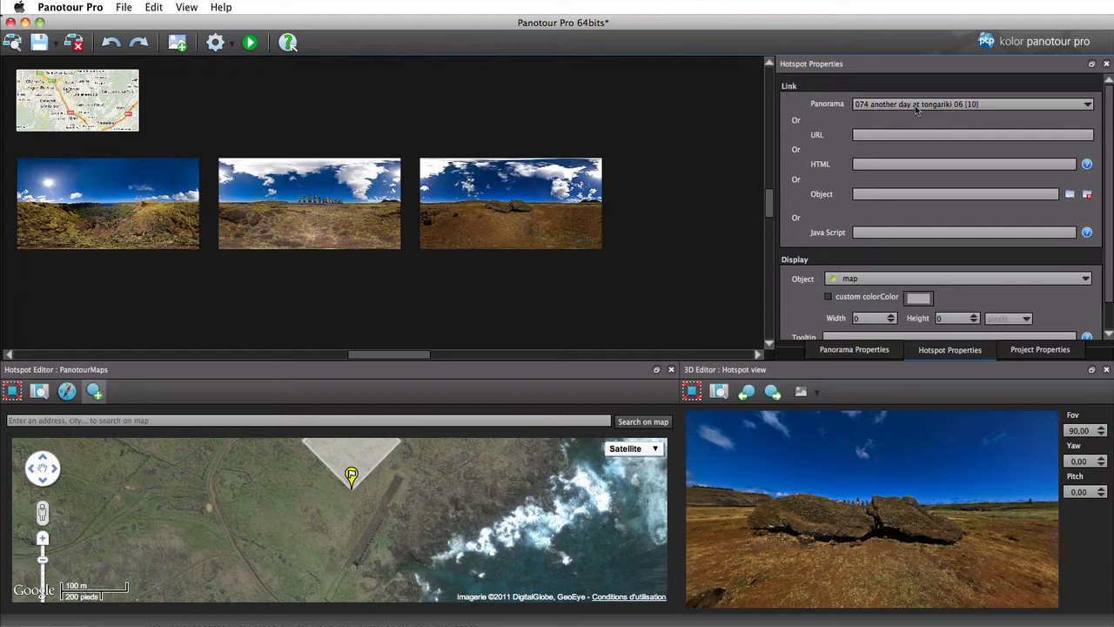
left_click(1087, 104)
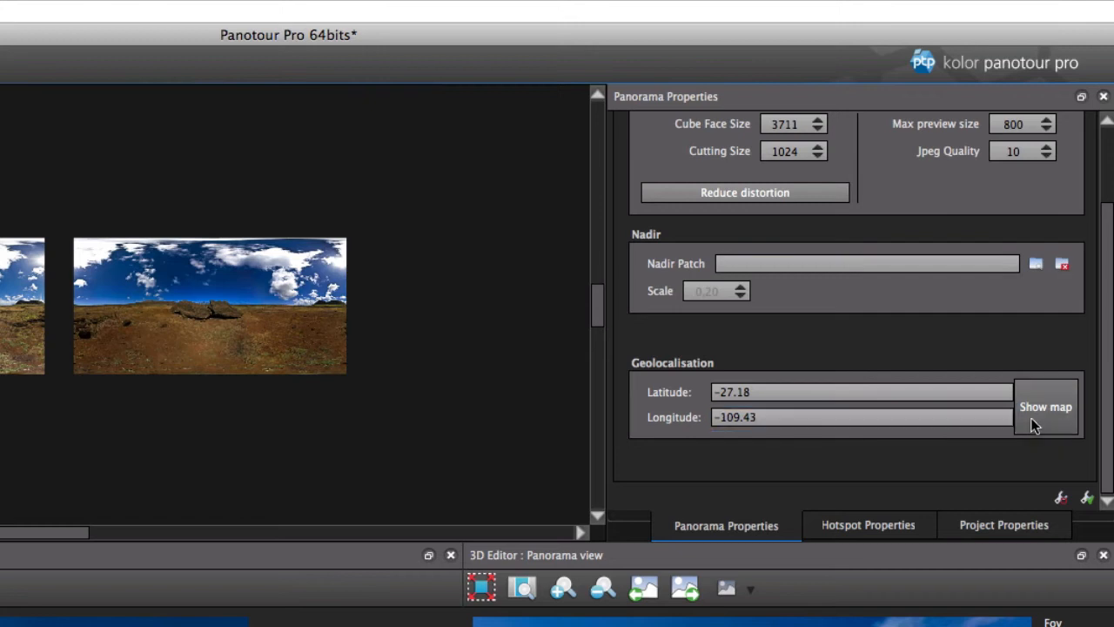
Confirm the Rano Kau Volcano panorama's GPS position and add it to the tour map
left_click(1044, 408)
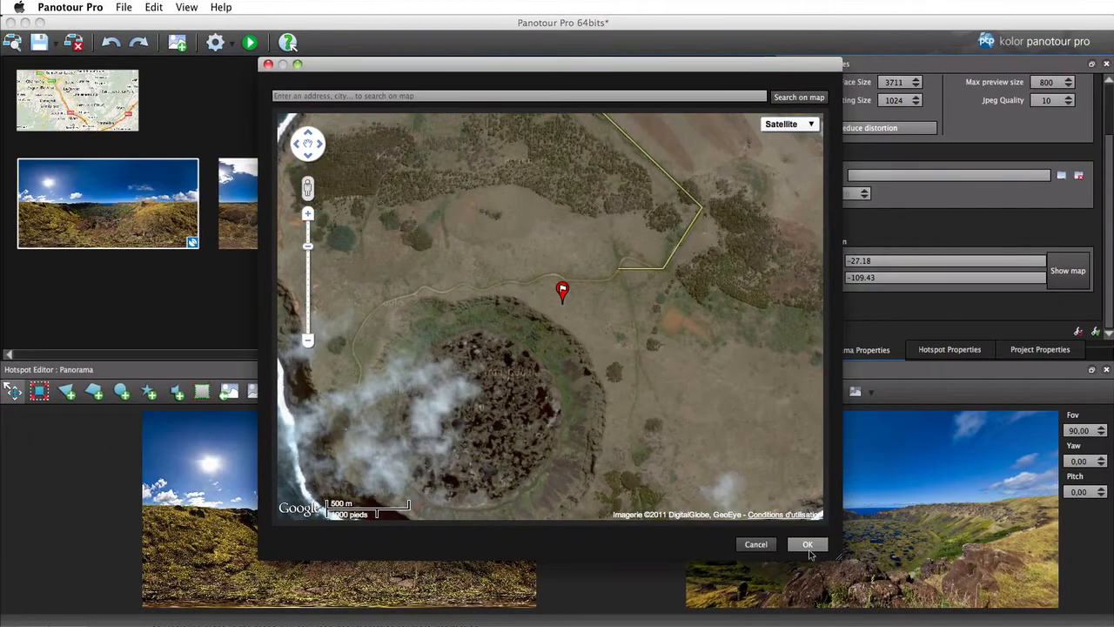
left_click(808, 543)
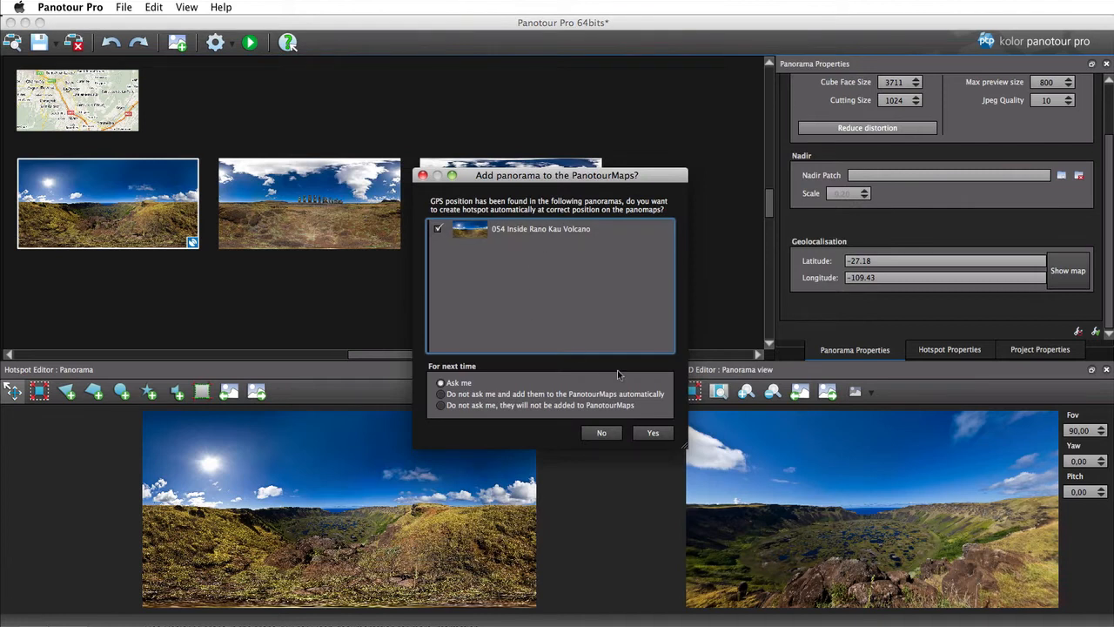
left_click(653, 432)
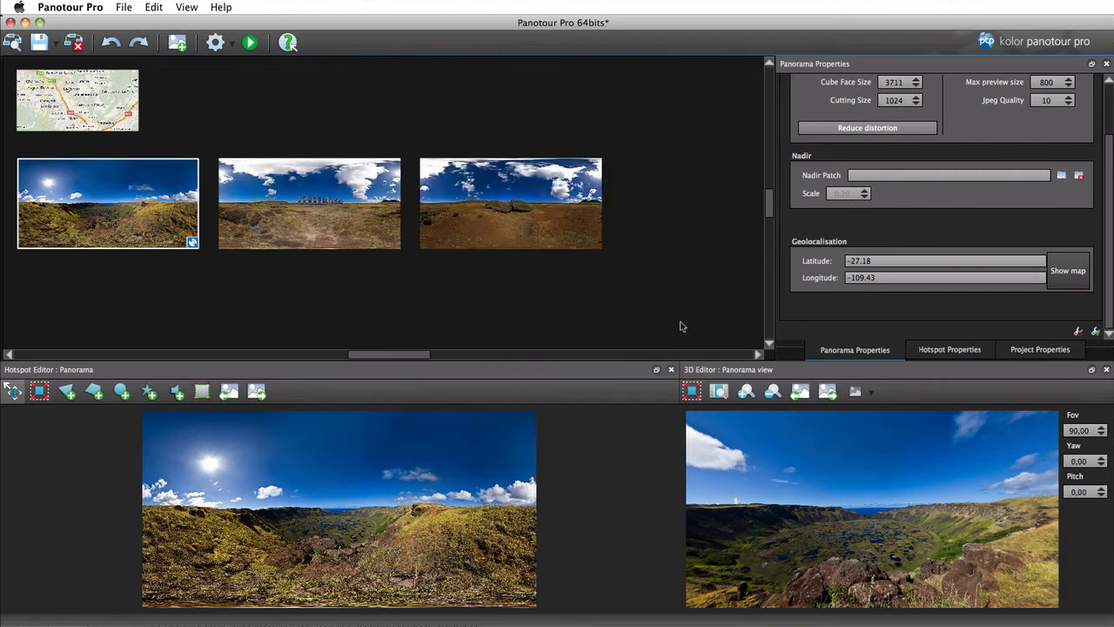
left_click(949, 348)
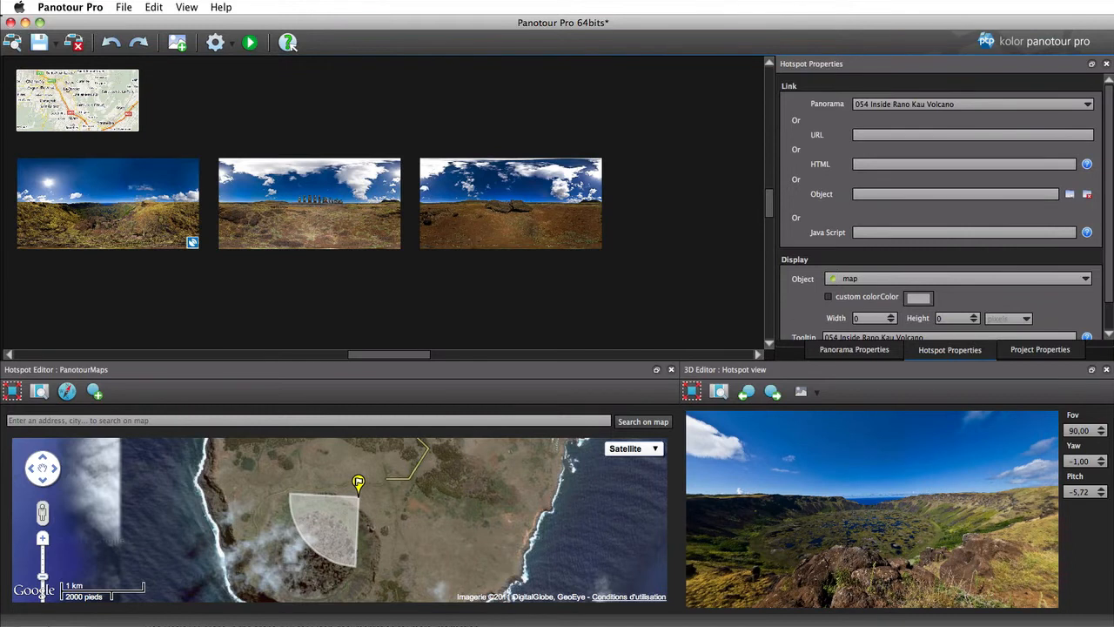
Select the 054 Inside Rano Kau Volcano hotspot to show its radar cone over the crater
left_click(1040, 348)
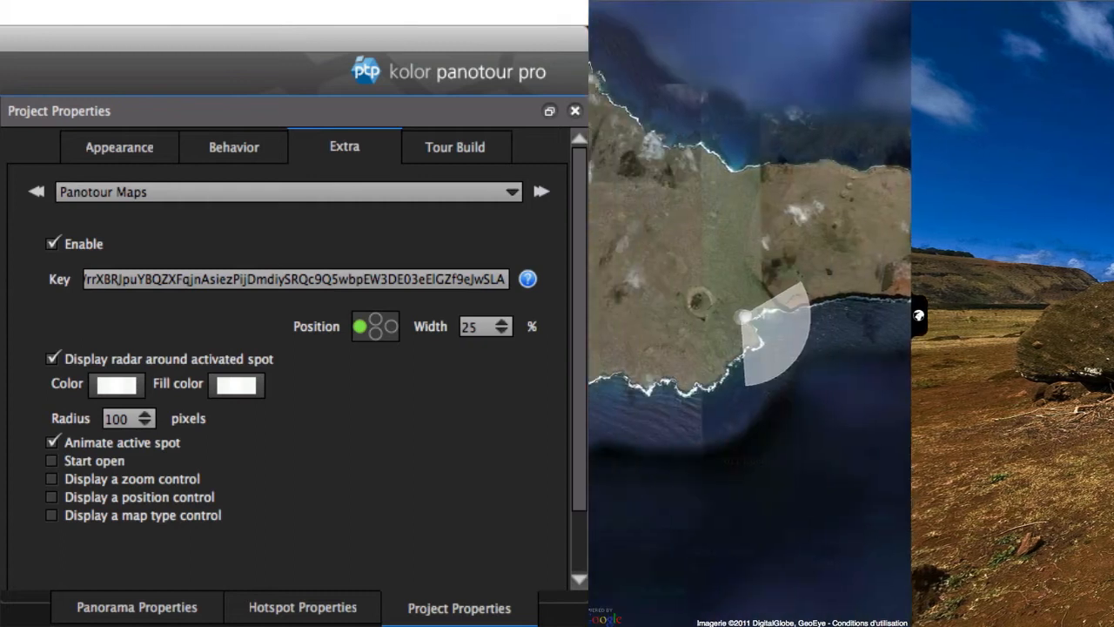
Try the map at the bottom, return it to the left sidebar, and set the radar fill to green
left_click(369, 320)
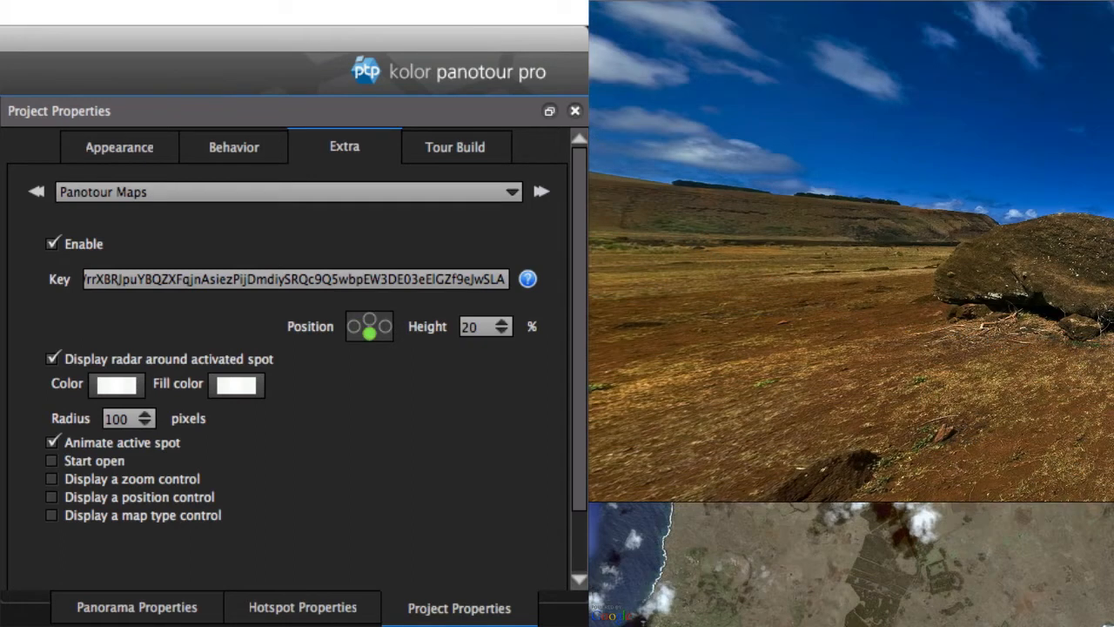
left_click(359, 326)
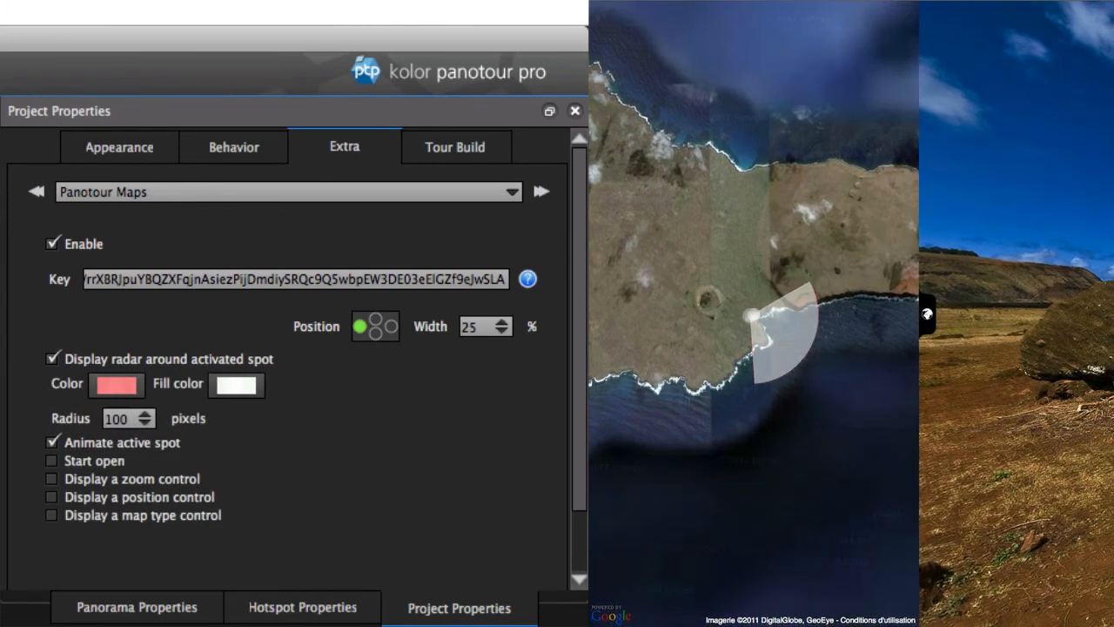
left_click(237, 385)
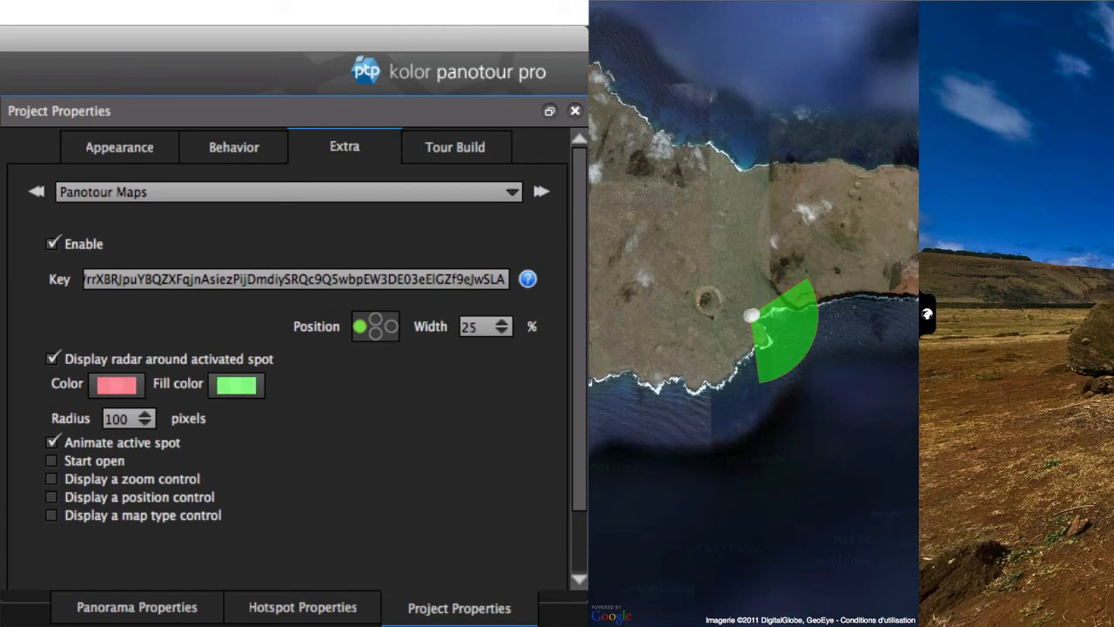